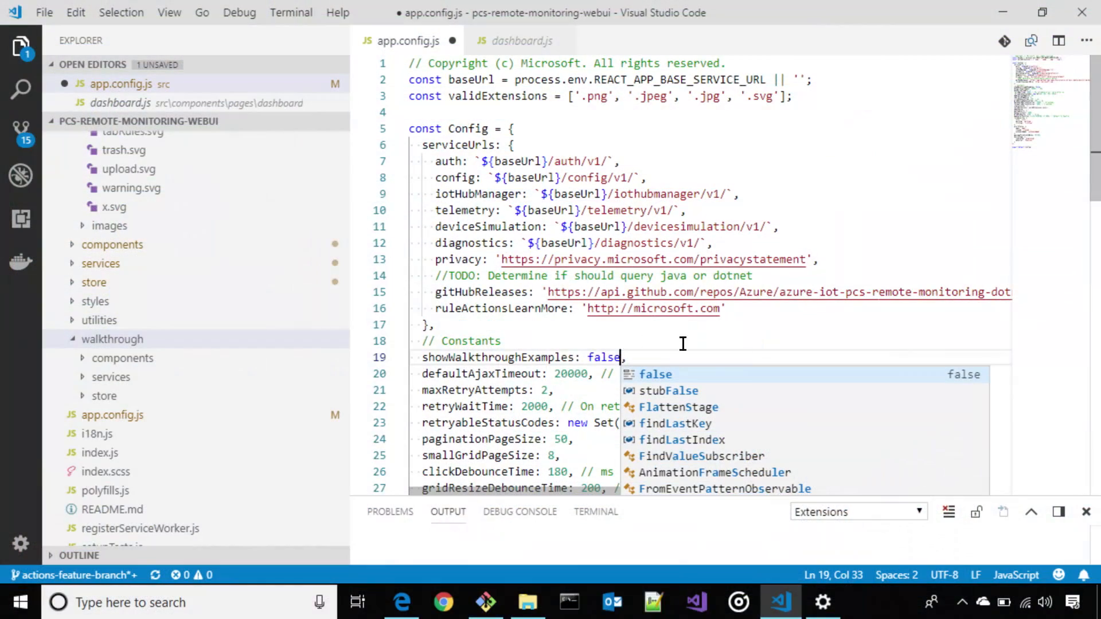
pyautogui.moveTo(596, 406)
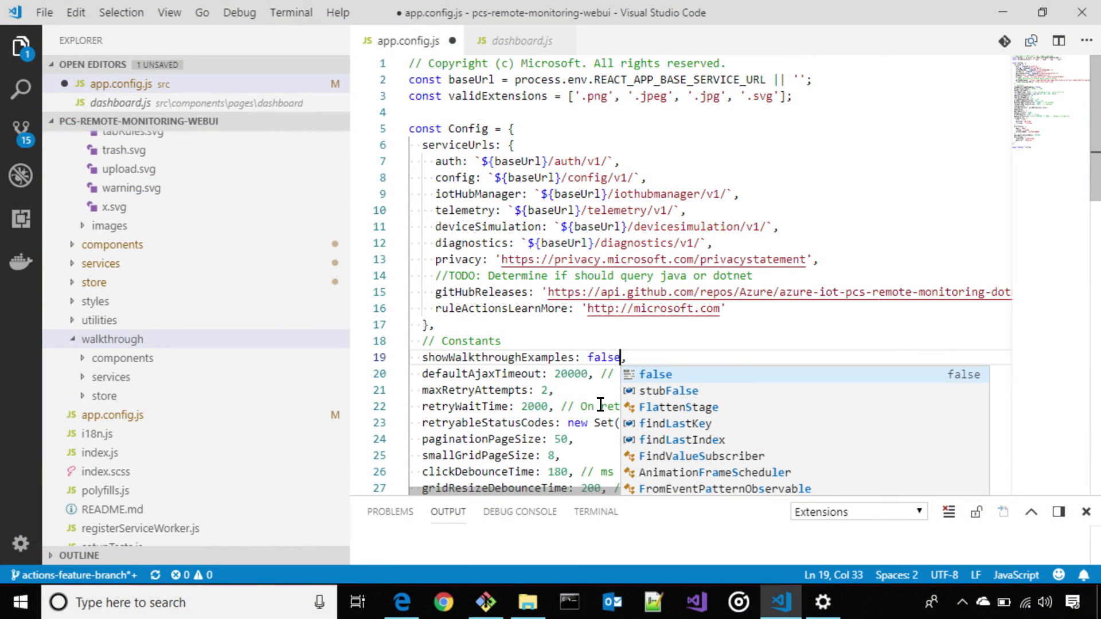
pyautogui.moveTo(581, 379)
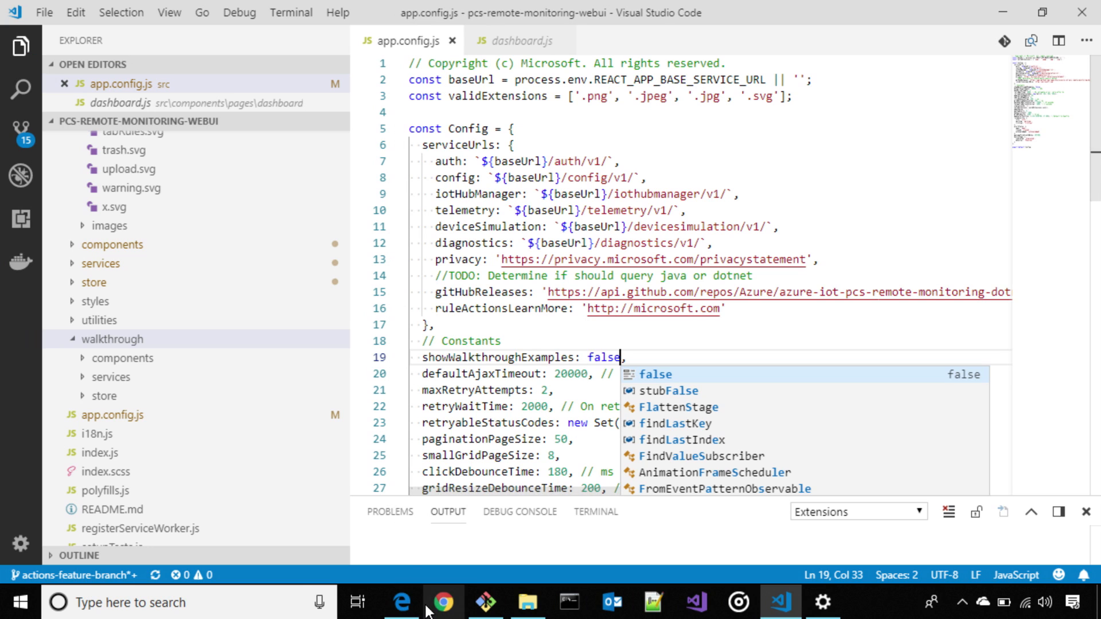
# - Switch to the browser showing the Remote Monitoring web app
pyautogui.click(401, 603)
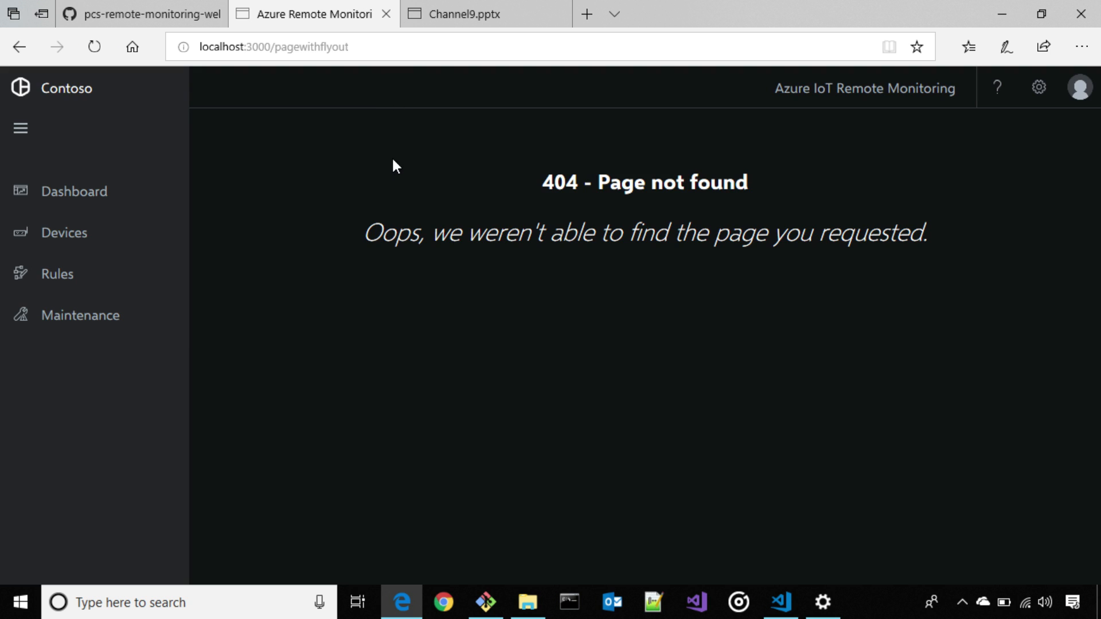
pyautogui.moveTo(75, 190)
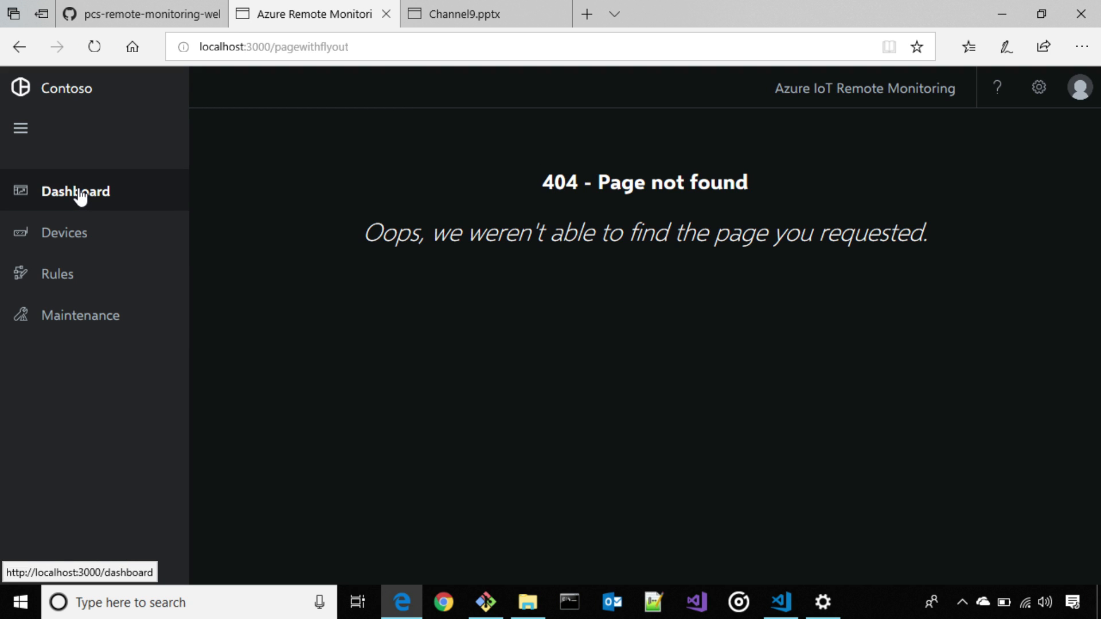
# - Check that the Dashboard loads with device statistics and map, then return to the editor
pyautogui.click(75, 191)
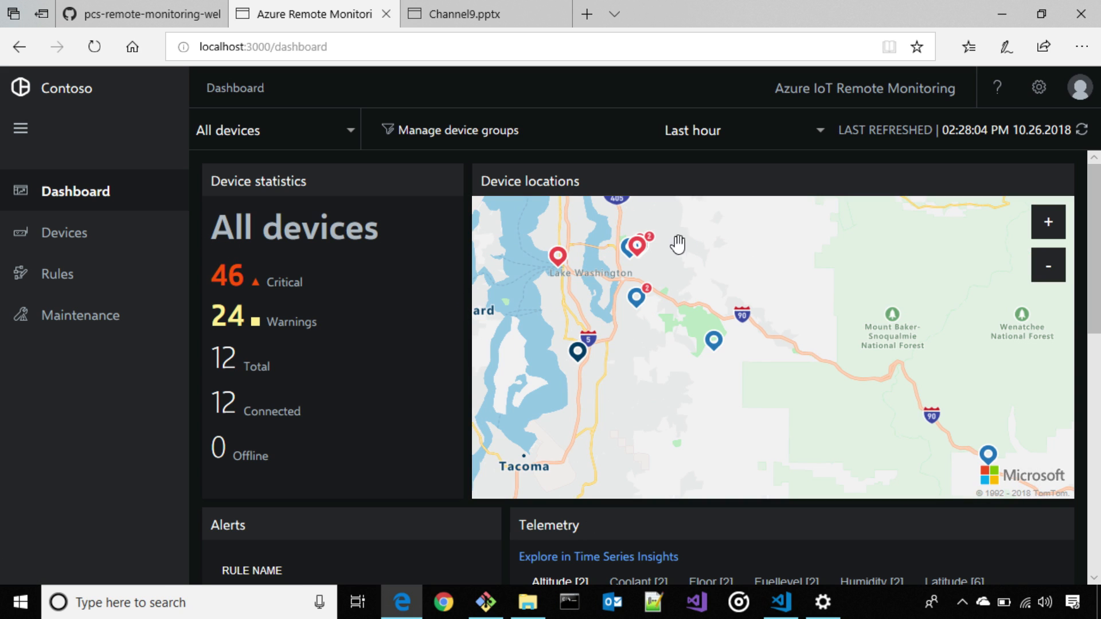
pyautogui.moveTo(637, 254)
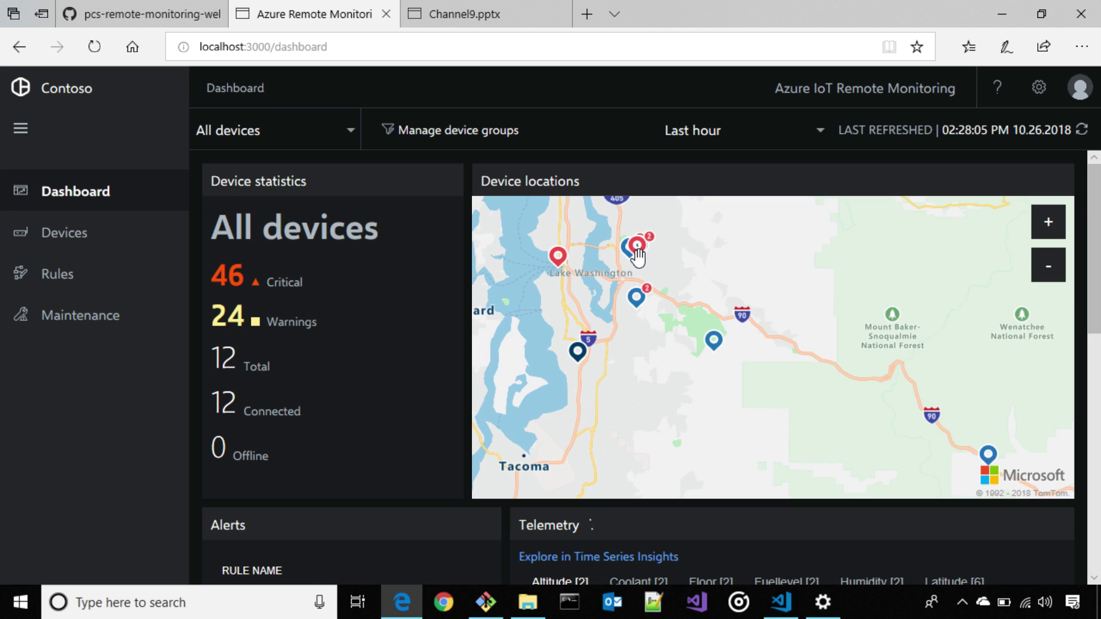
pyautogui.moveTo(535, 278)
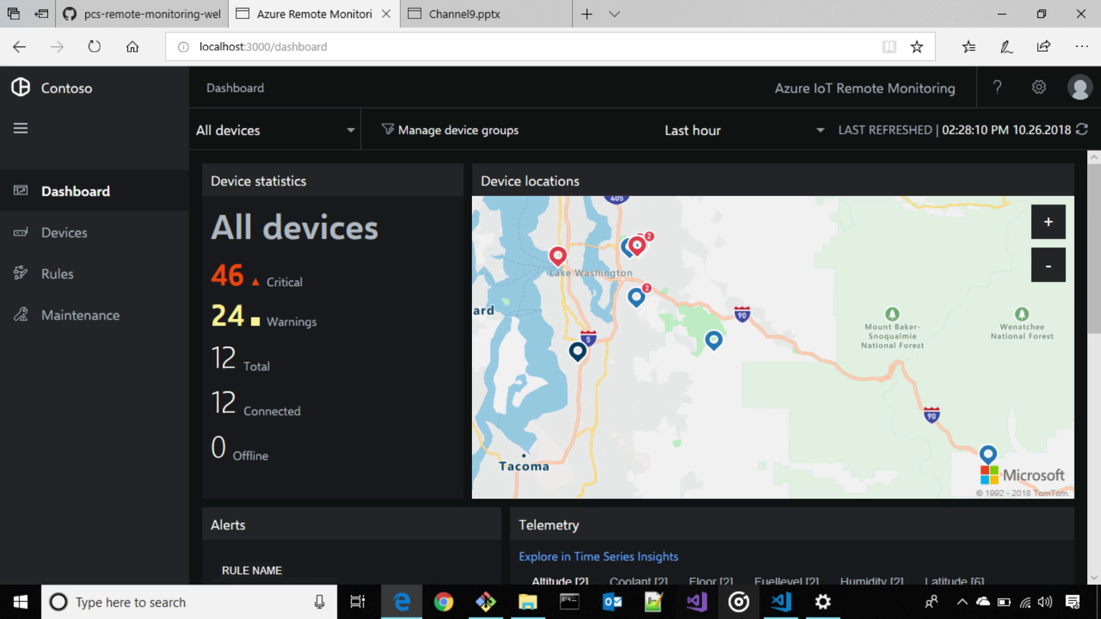
pyautogui.moveTo(779, 602)
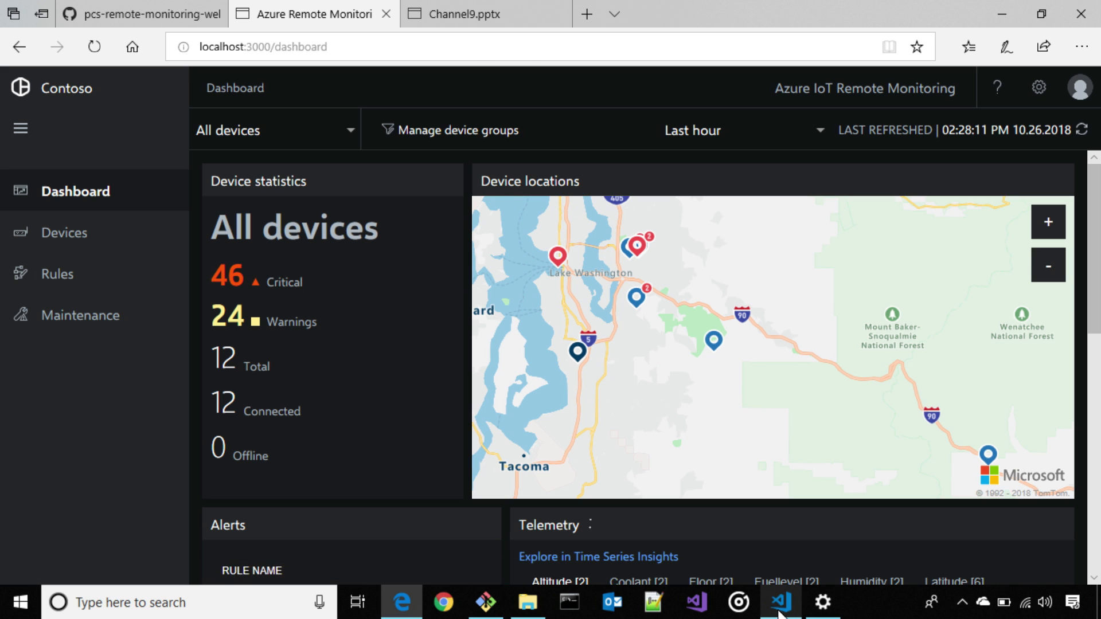
pyautogui.click(779, 603)
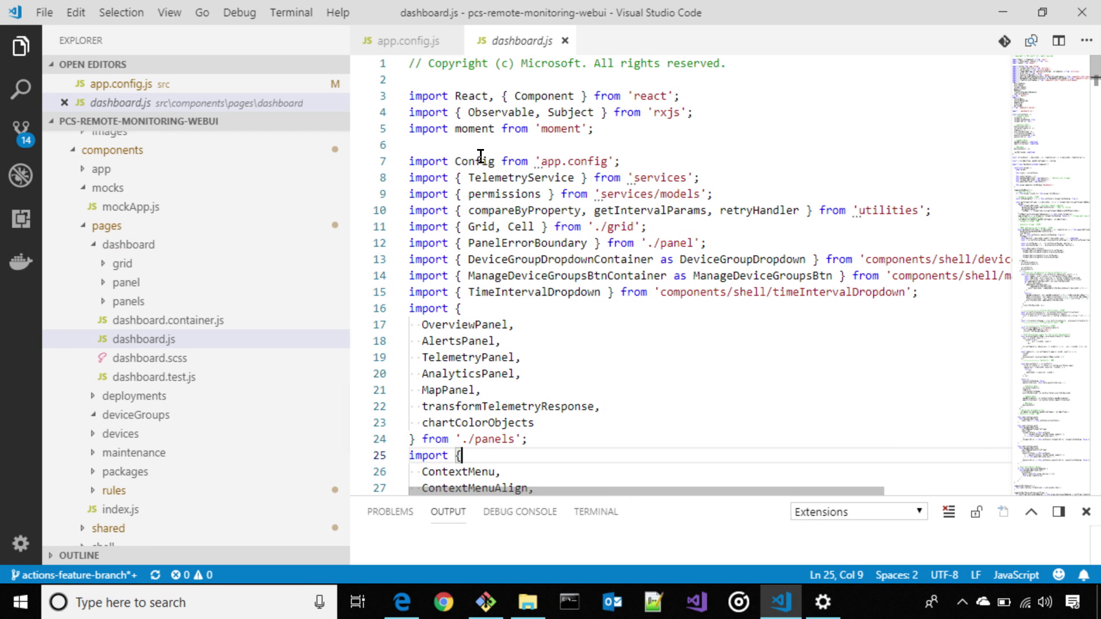
# - Scroll dashboard.js down to the render section holding the MapPanel and AlertsPanel cells
pyautogui.scroll(-3)
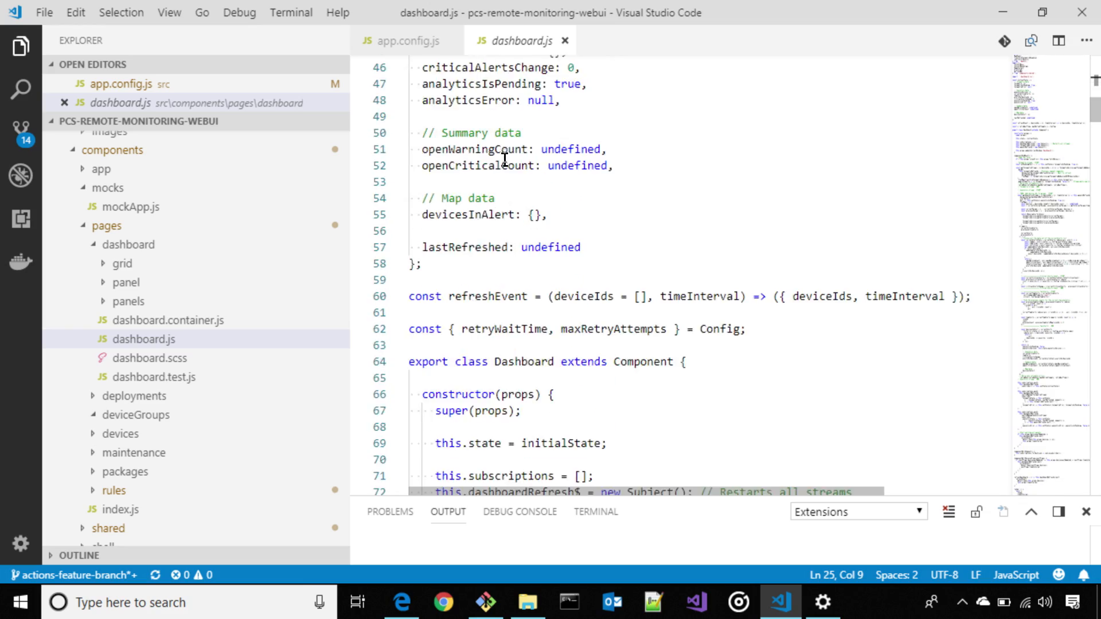
pyautogui.scroll(-3)
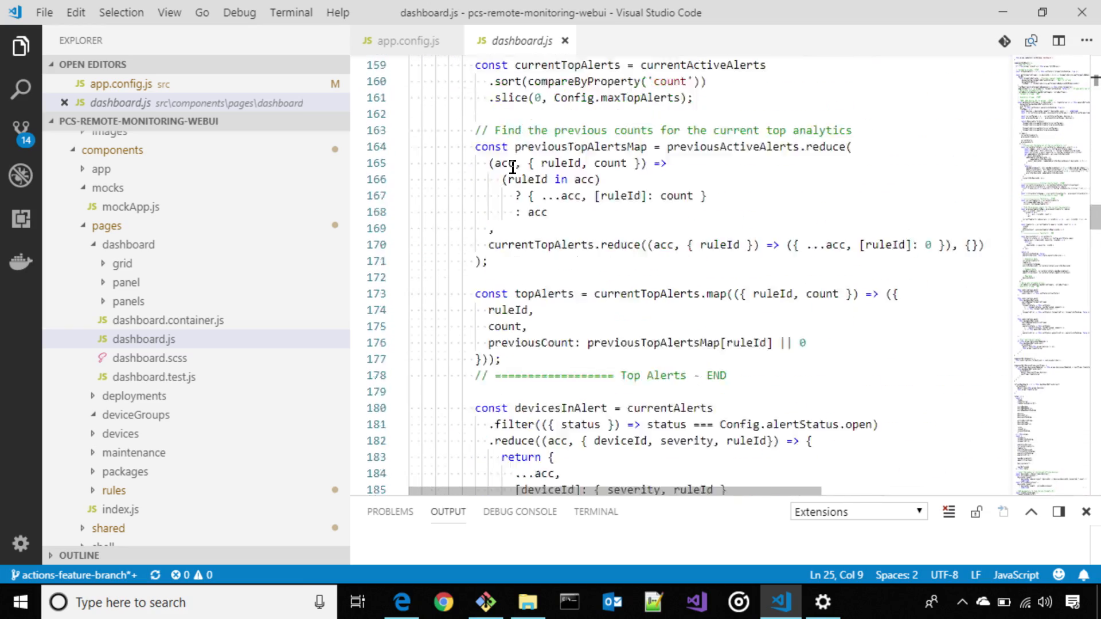
pyautogui.scroll(-3)
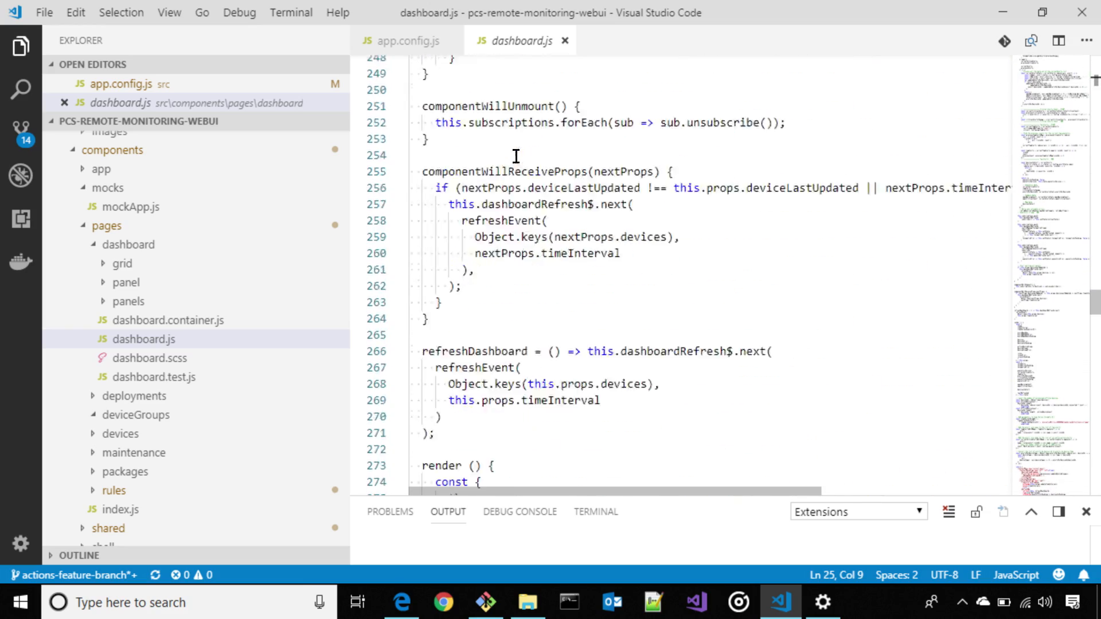
pyautogui.scroll(-3)
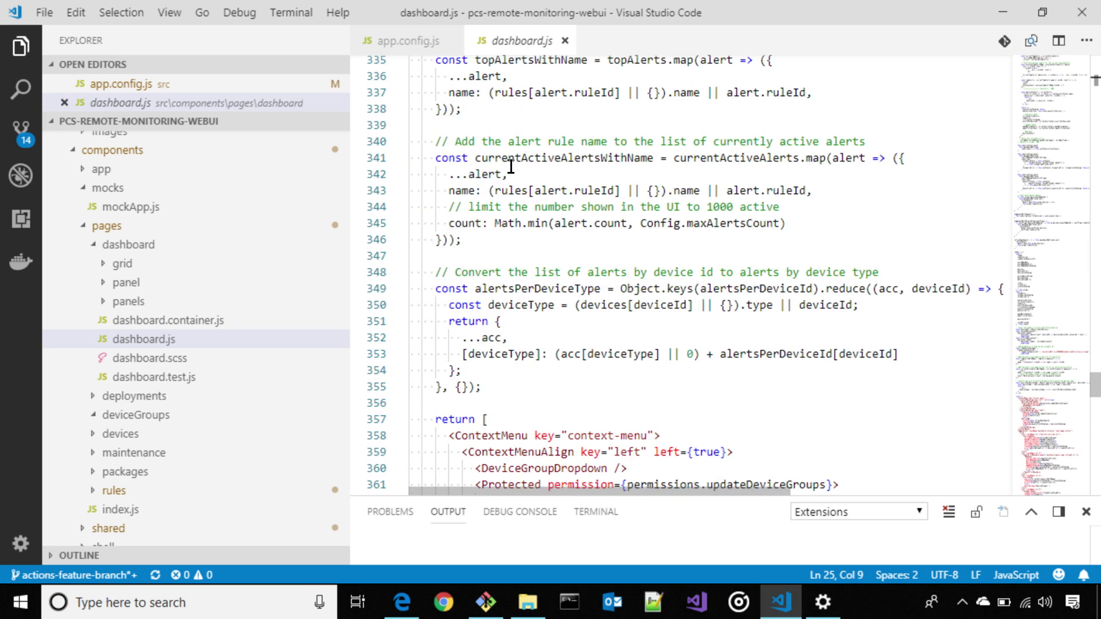
pyautogui.scroll(-3)
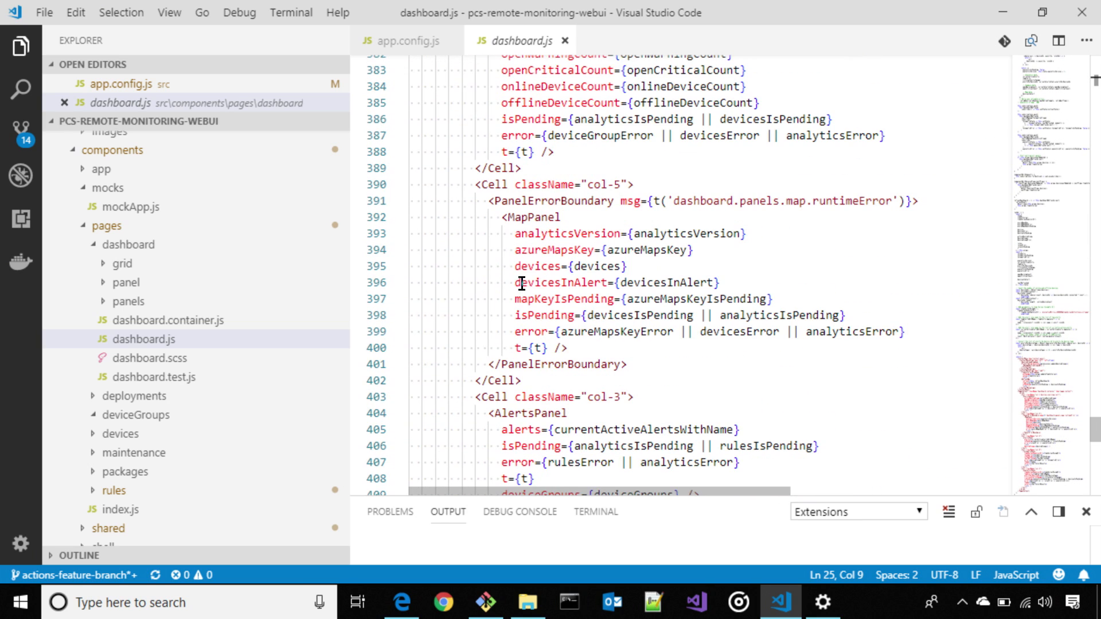
# - Delete the <Cell className="col-5"> MapPanel block, save dashboard.js, and switch to the browser
pyautogui.doubleClick(532, 216)
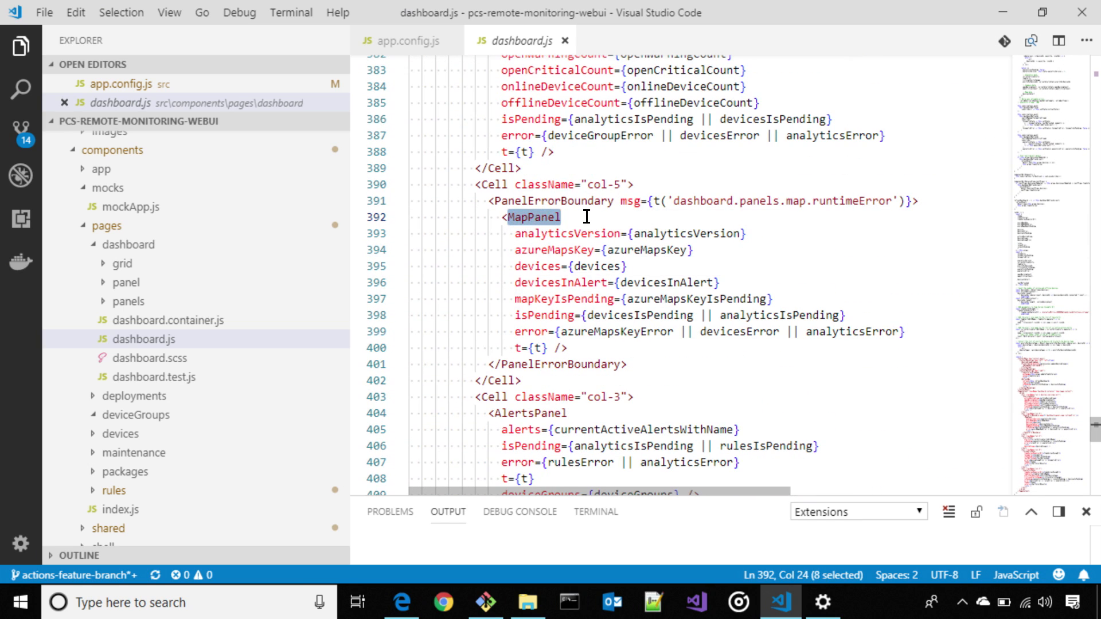
pyautogui.moveTo(614, 315)
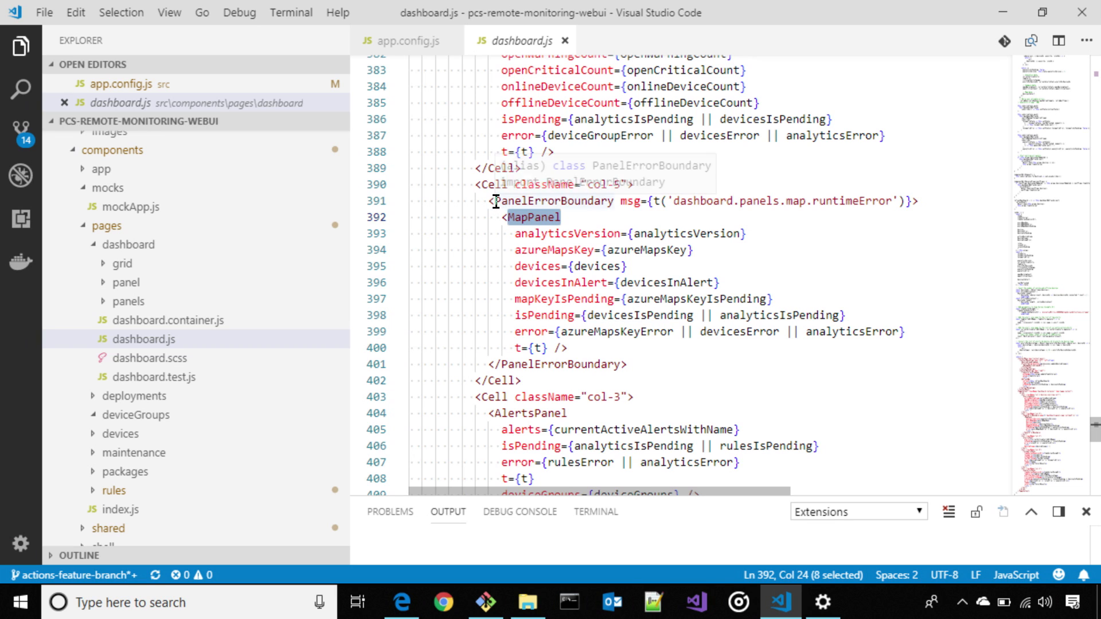
pyautogui.doubleClick(551, 201)
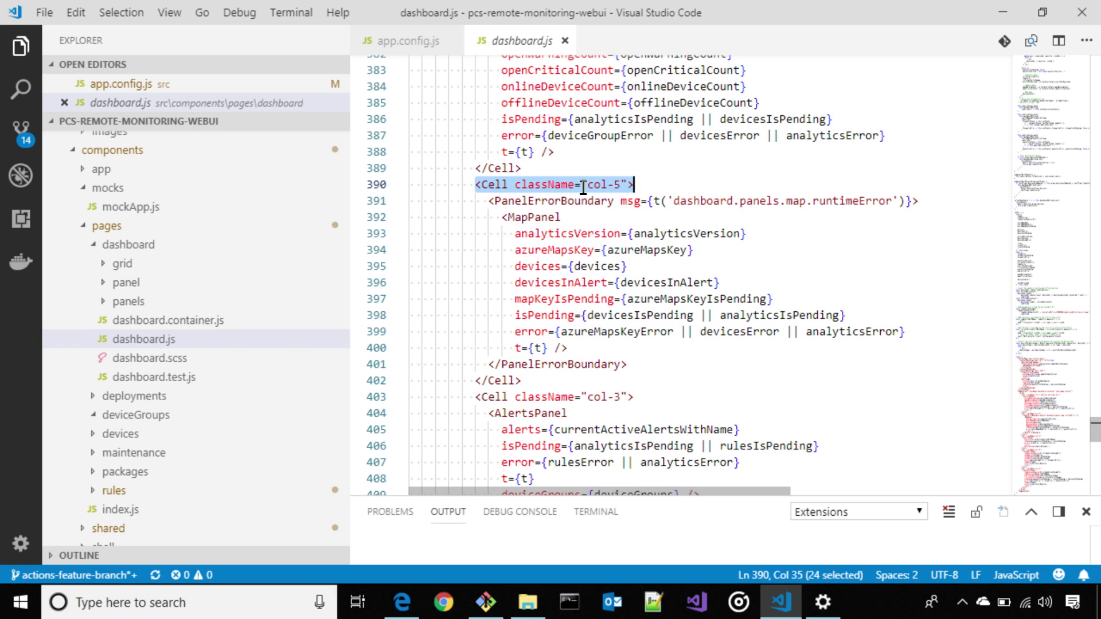
pyautogui.moveTo(532, 381)
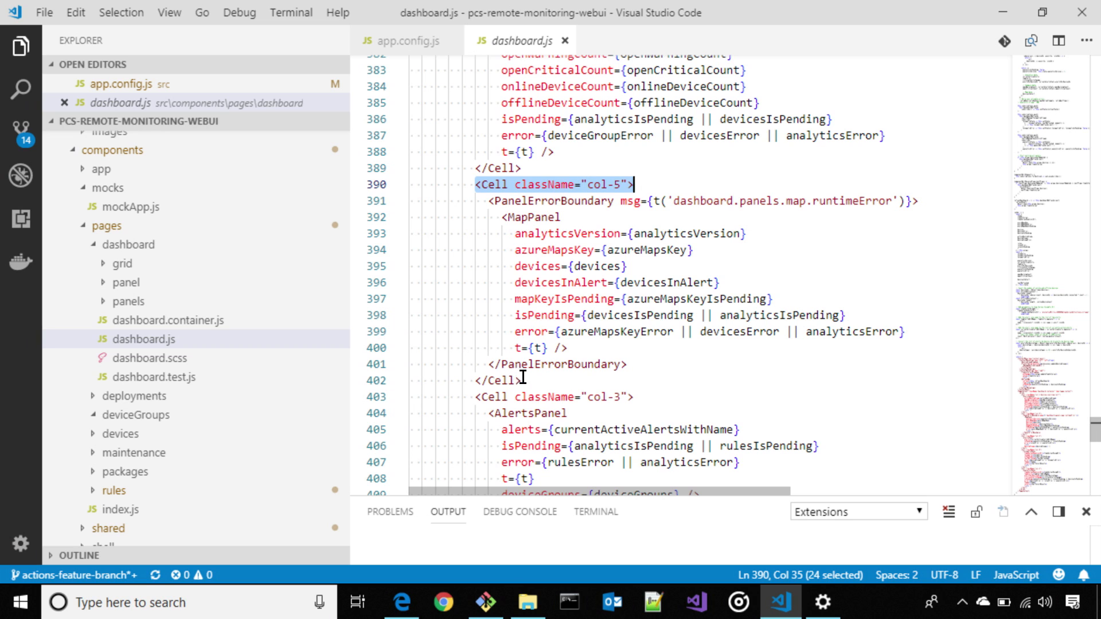
pyautogui.press('Delete')
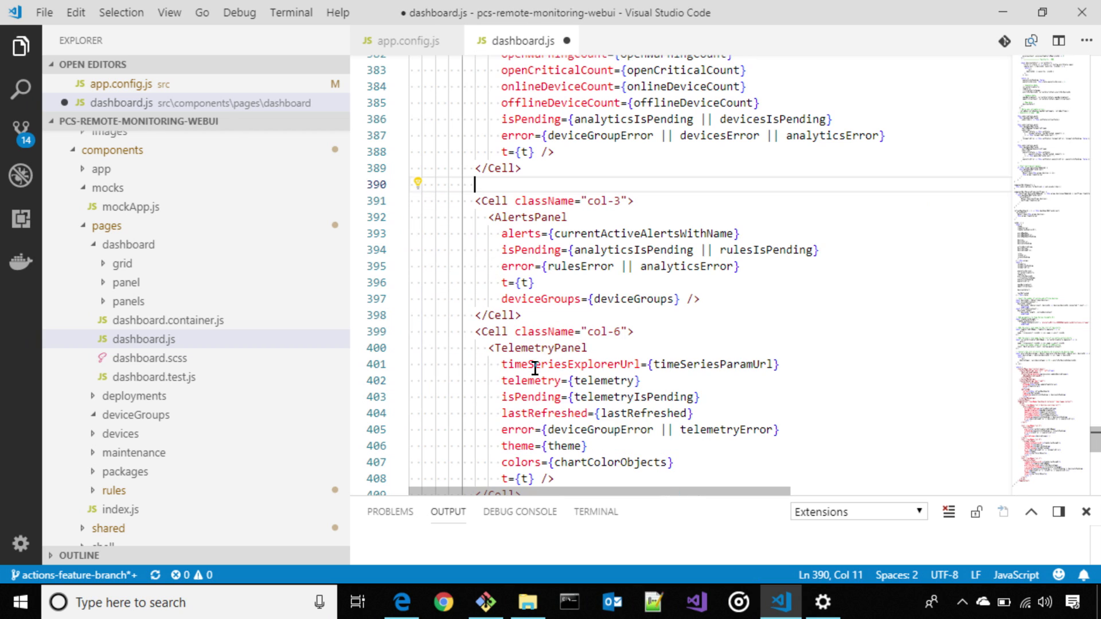
pyautogui.press('ctrl+s')
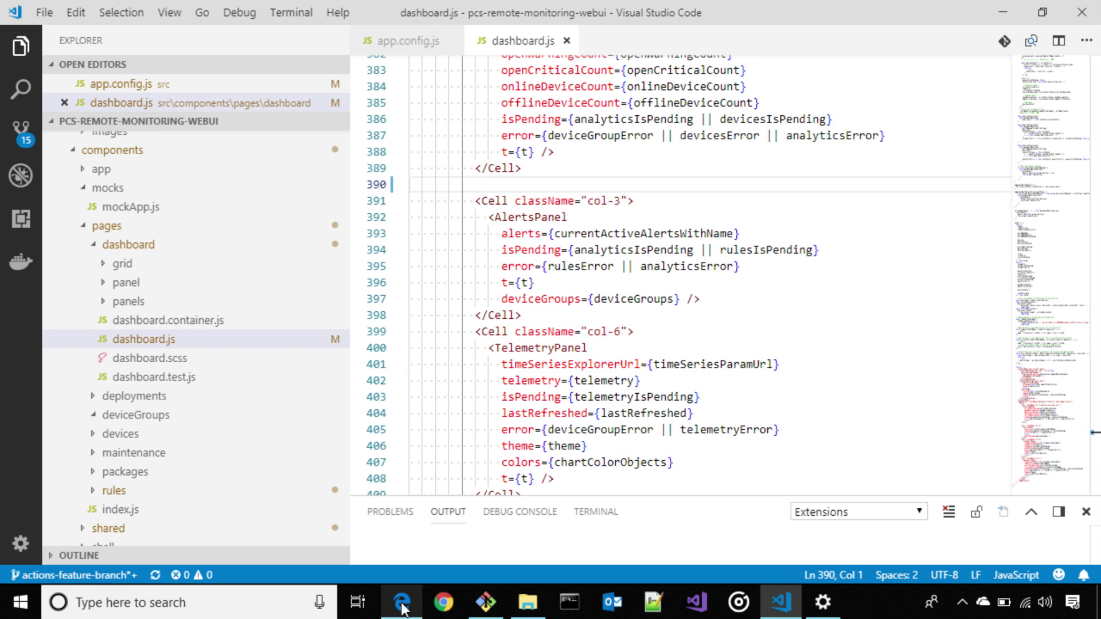
pyautogui.click(401, 602)
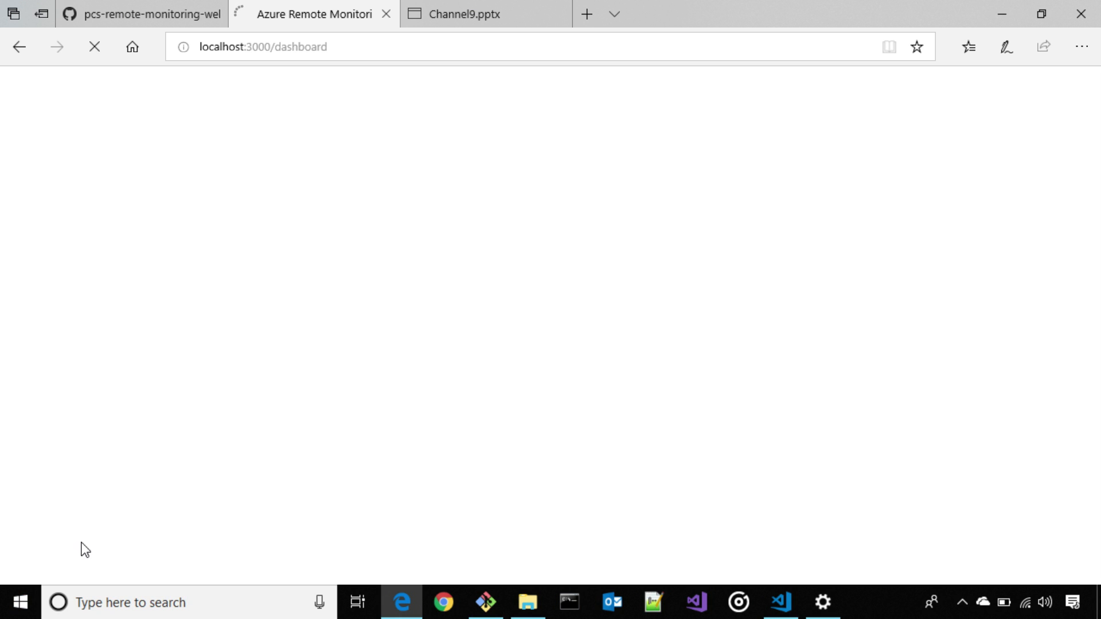